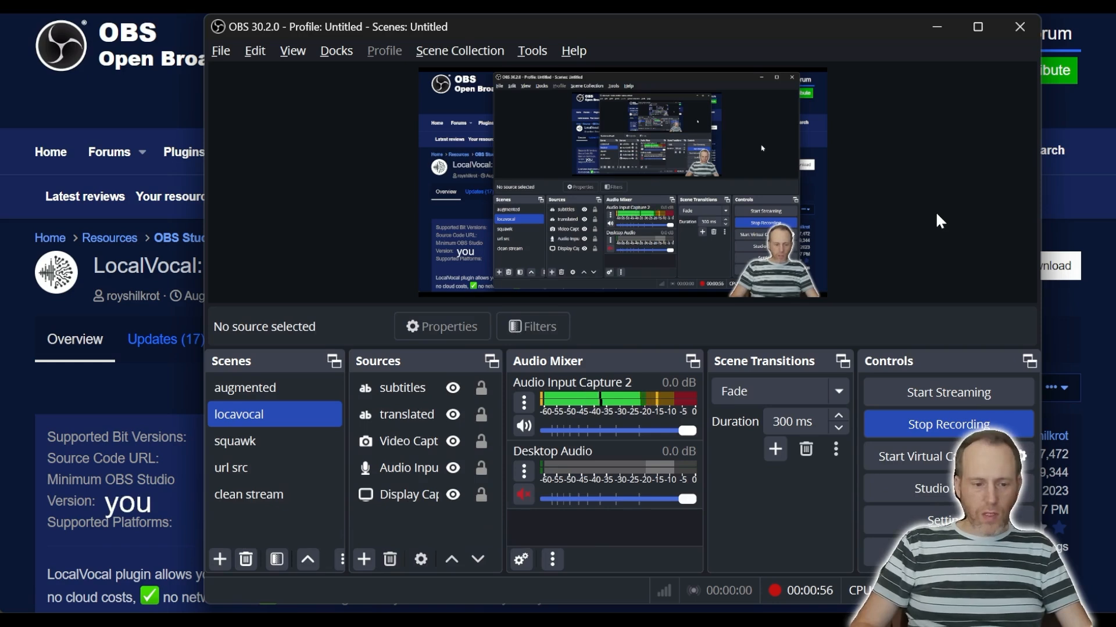
# - Show the microphone's LocalVocal Transcription filter with partial transcription enabled at 500 latency
pyautogui.click(540, 326)
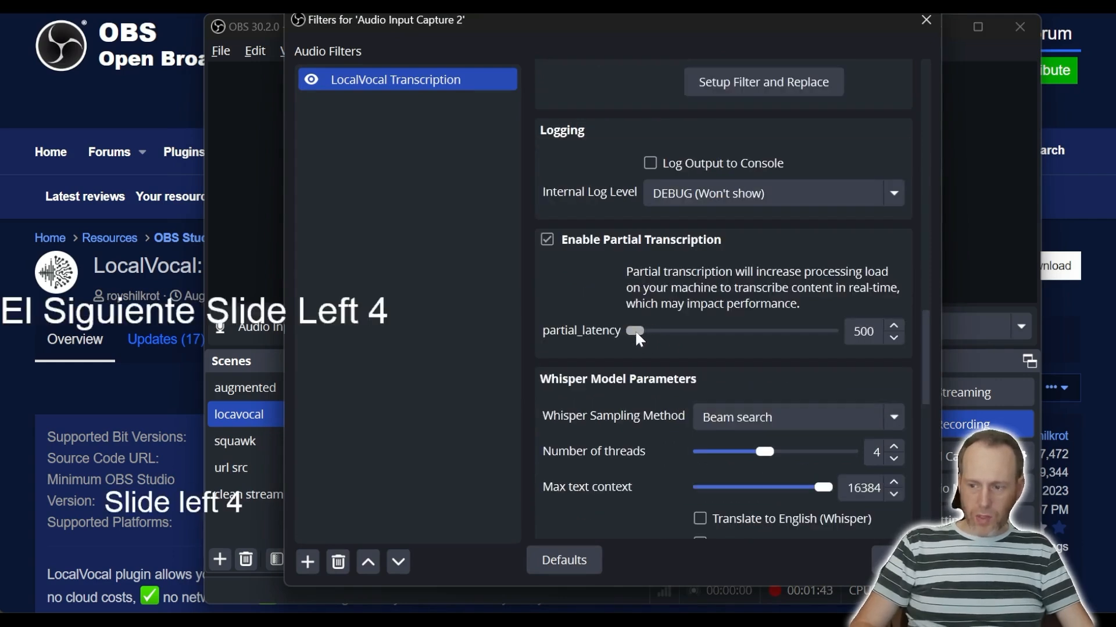
pyautogui.click(926, 19)
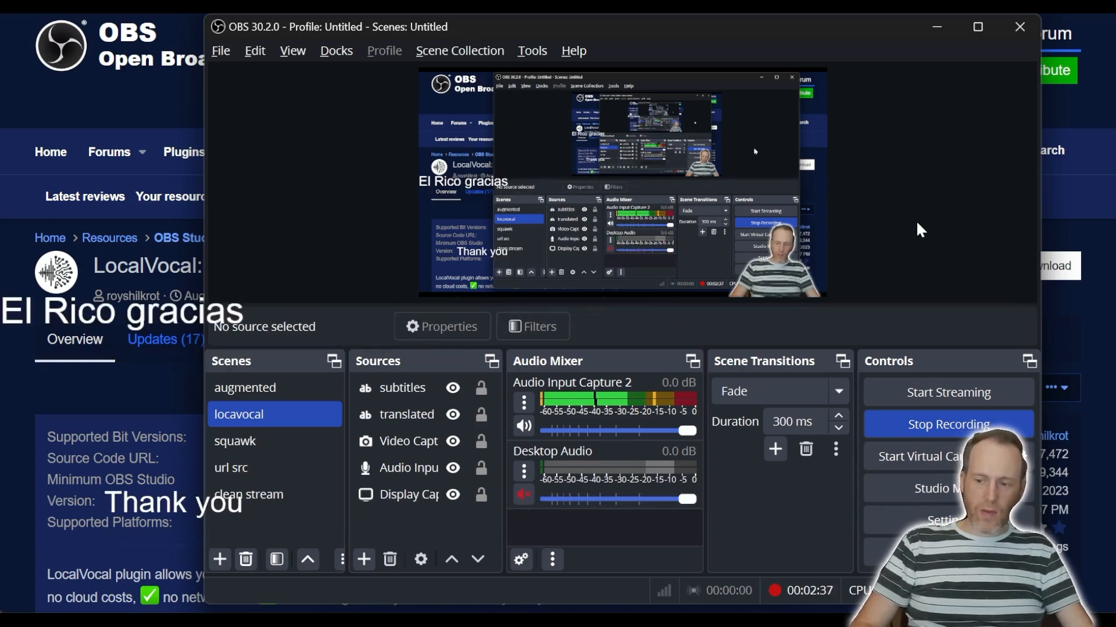